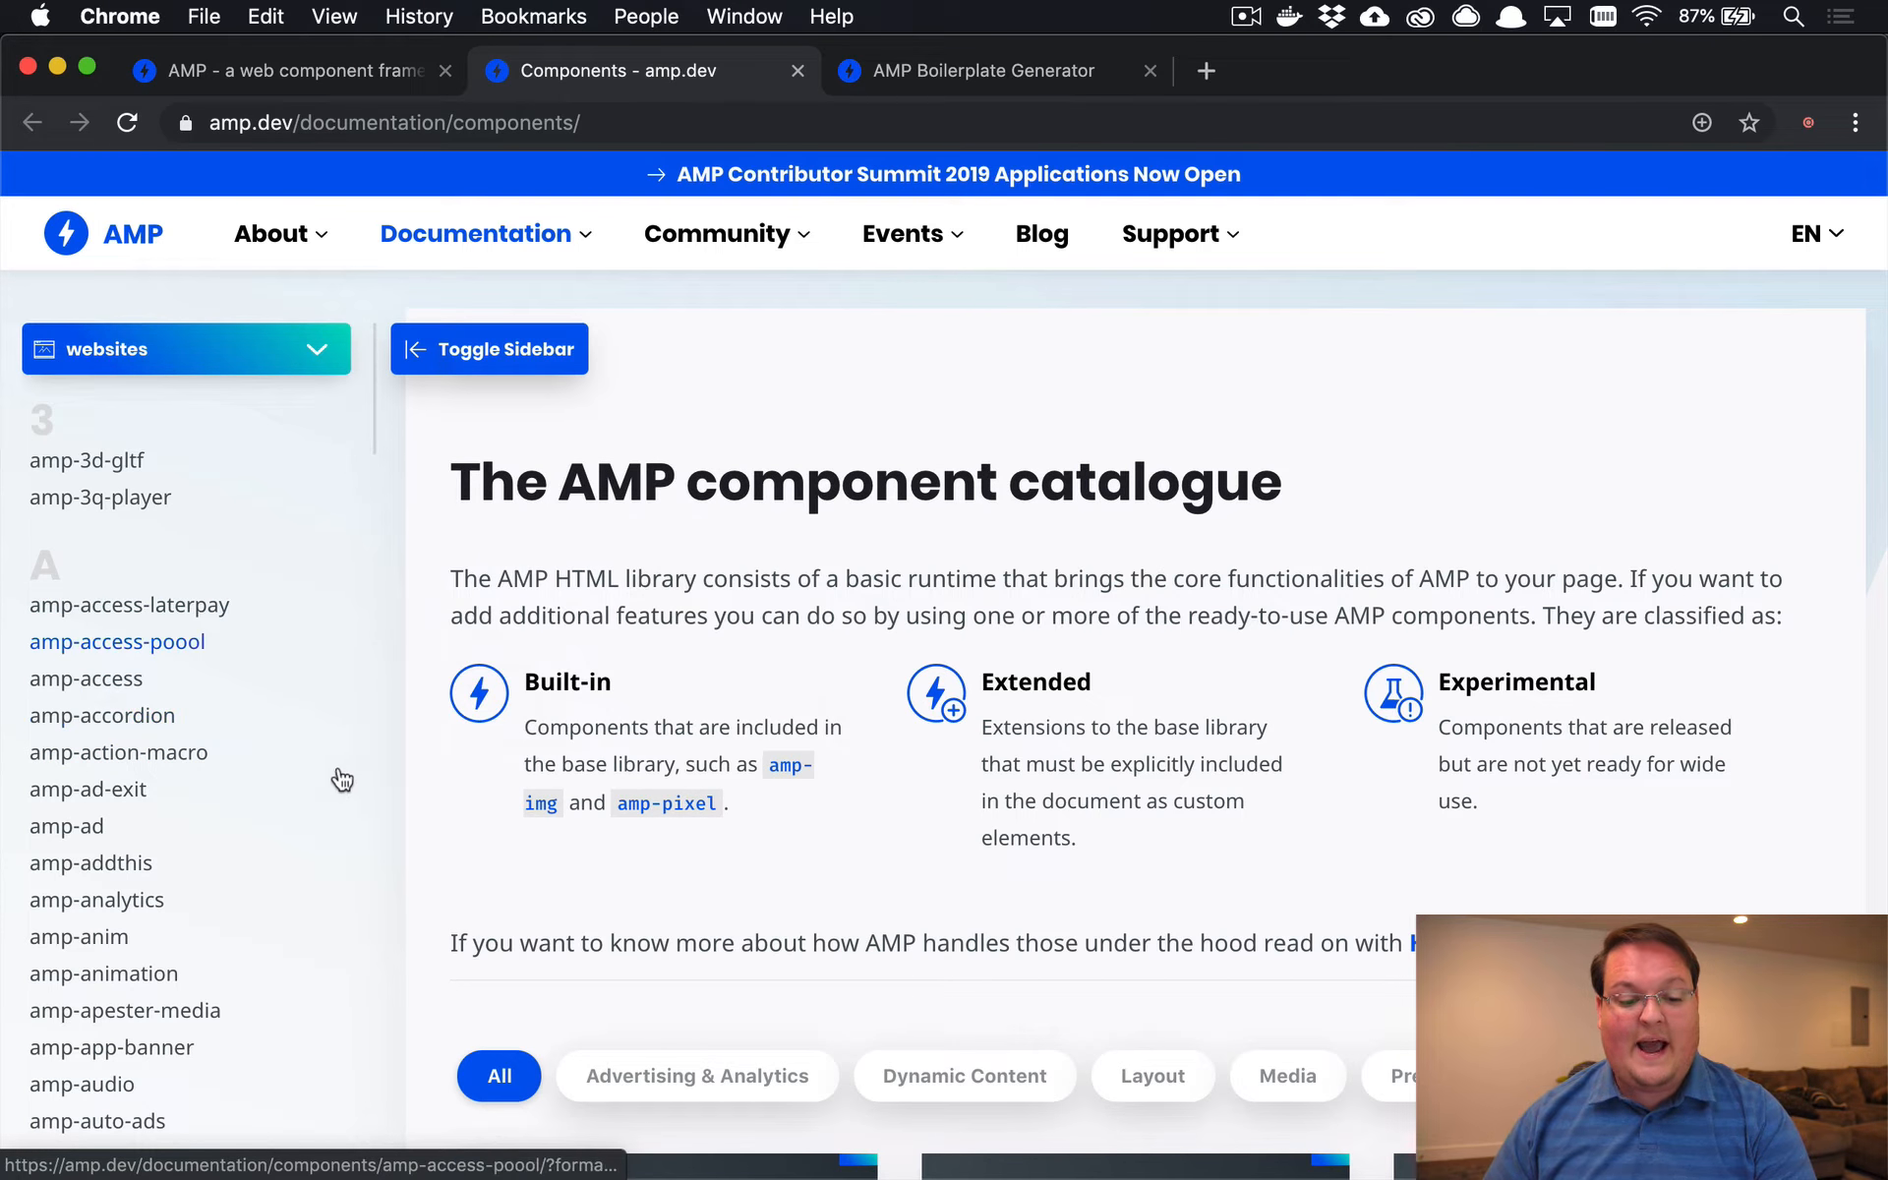
Scroll the component catalogue, then switch to the AMP Boilerplate Generator tab.
scroll("down", 3)
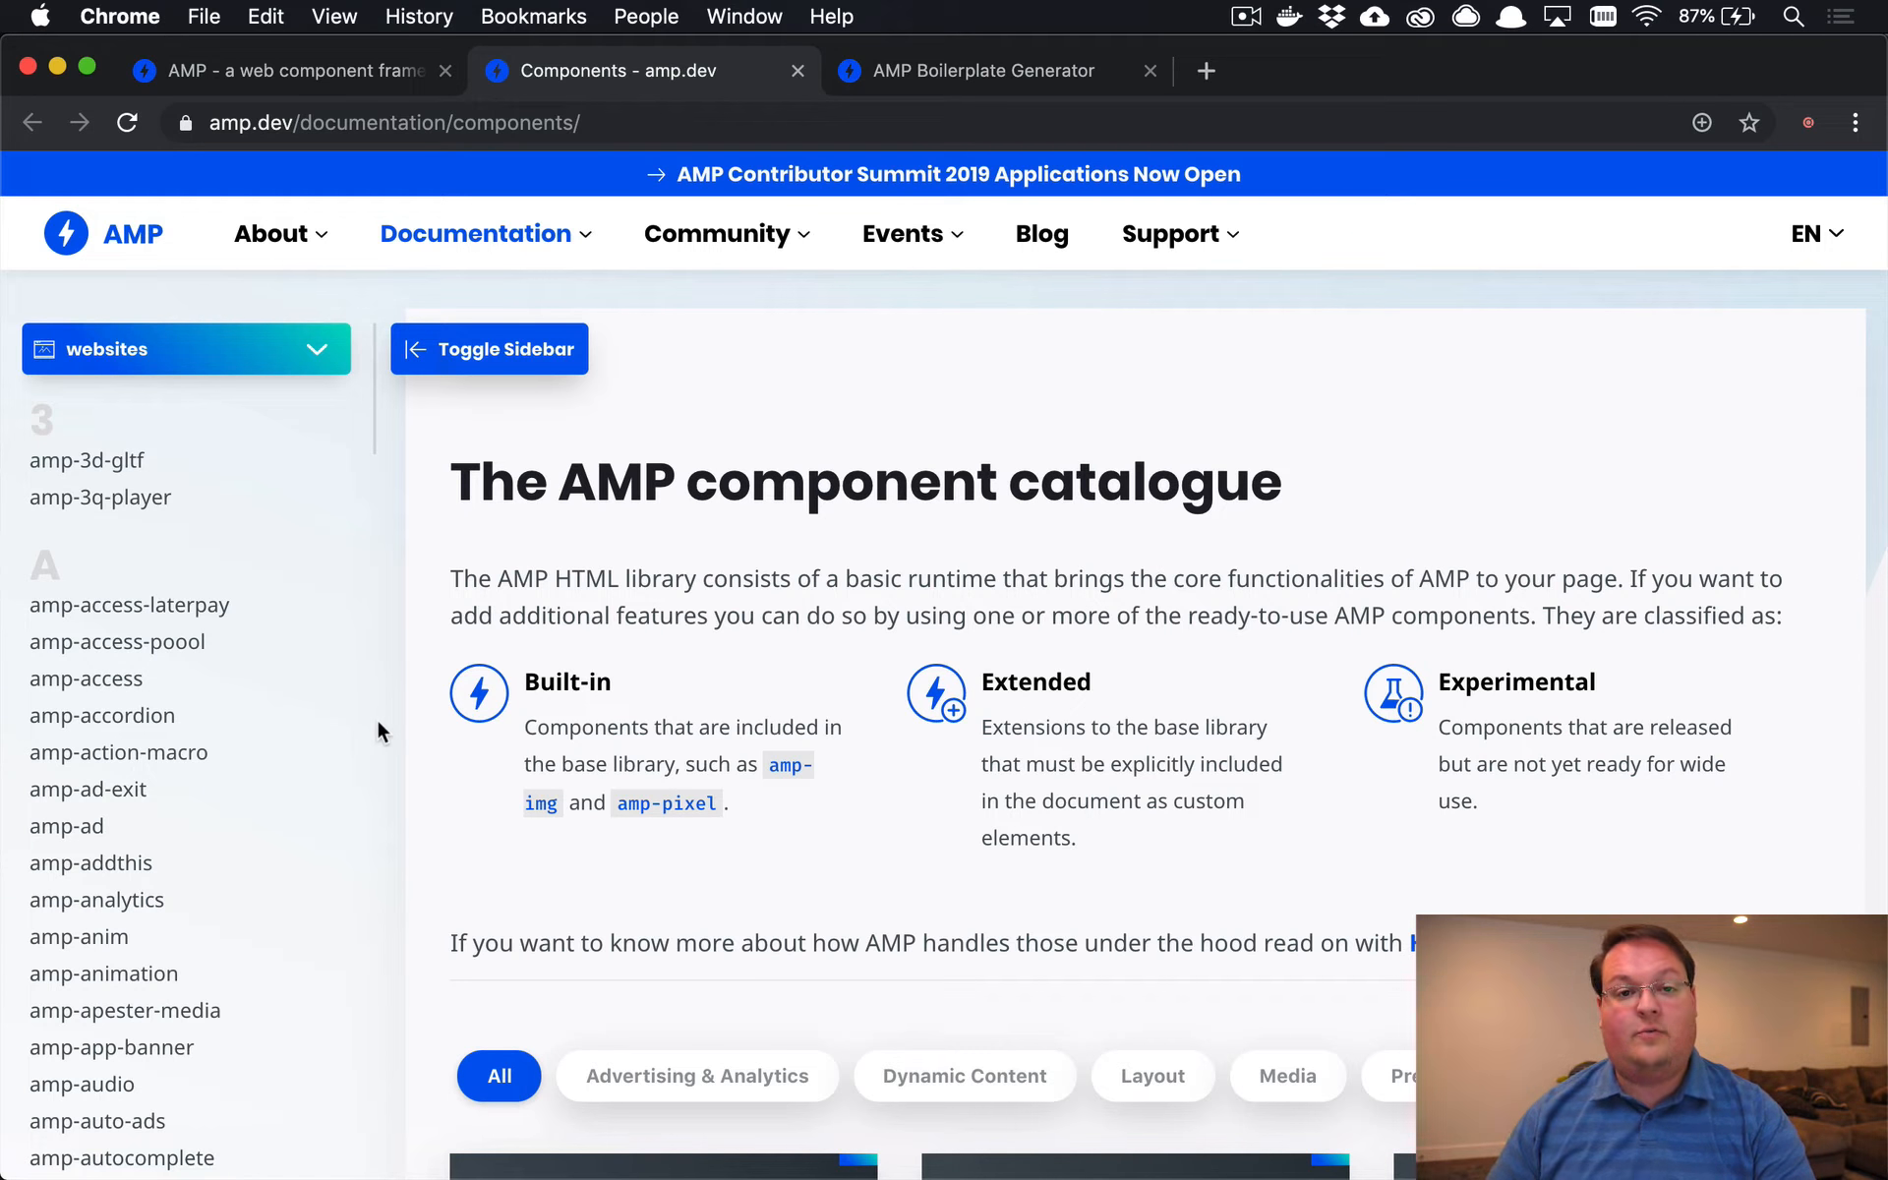
mouse_move(909, 60)
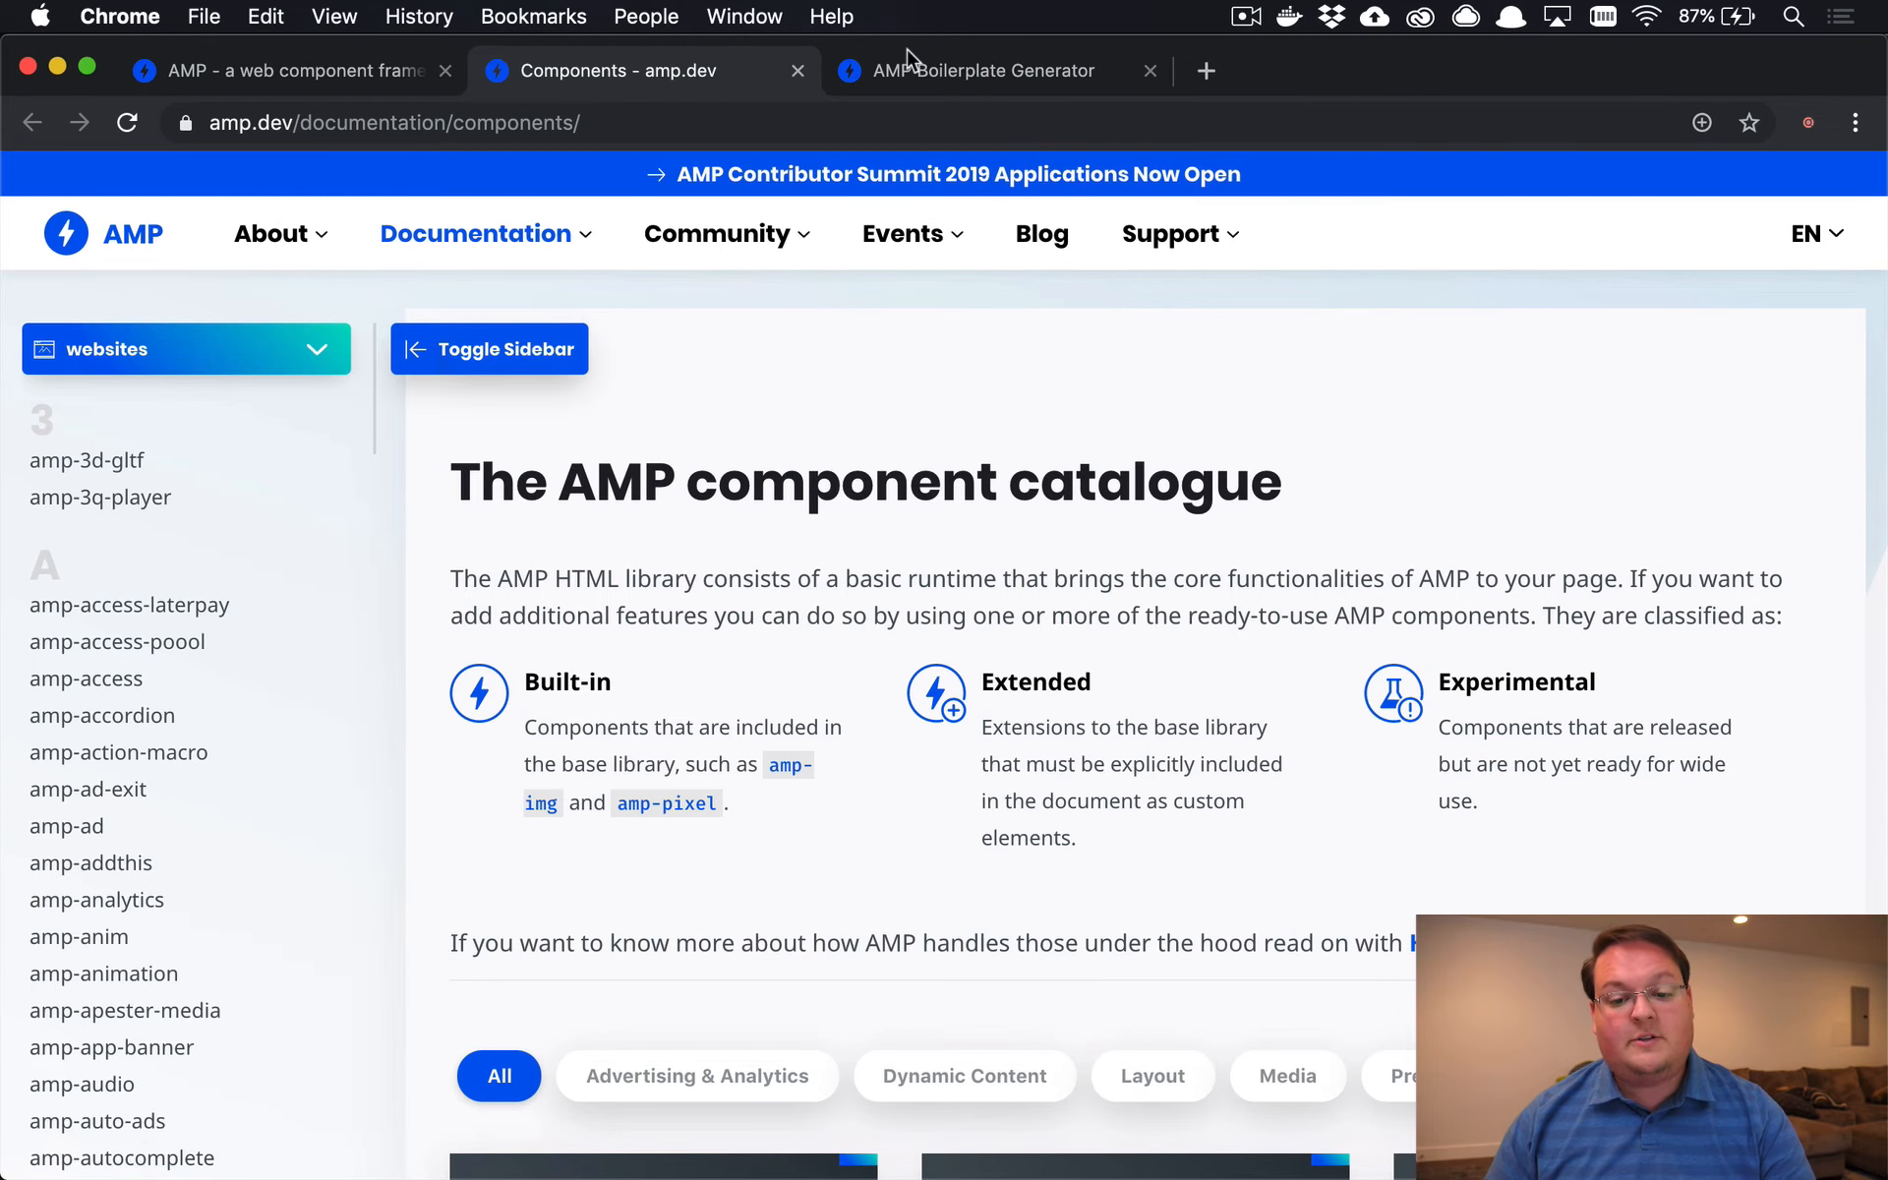
left_click(976, 70)
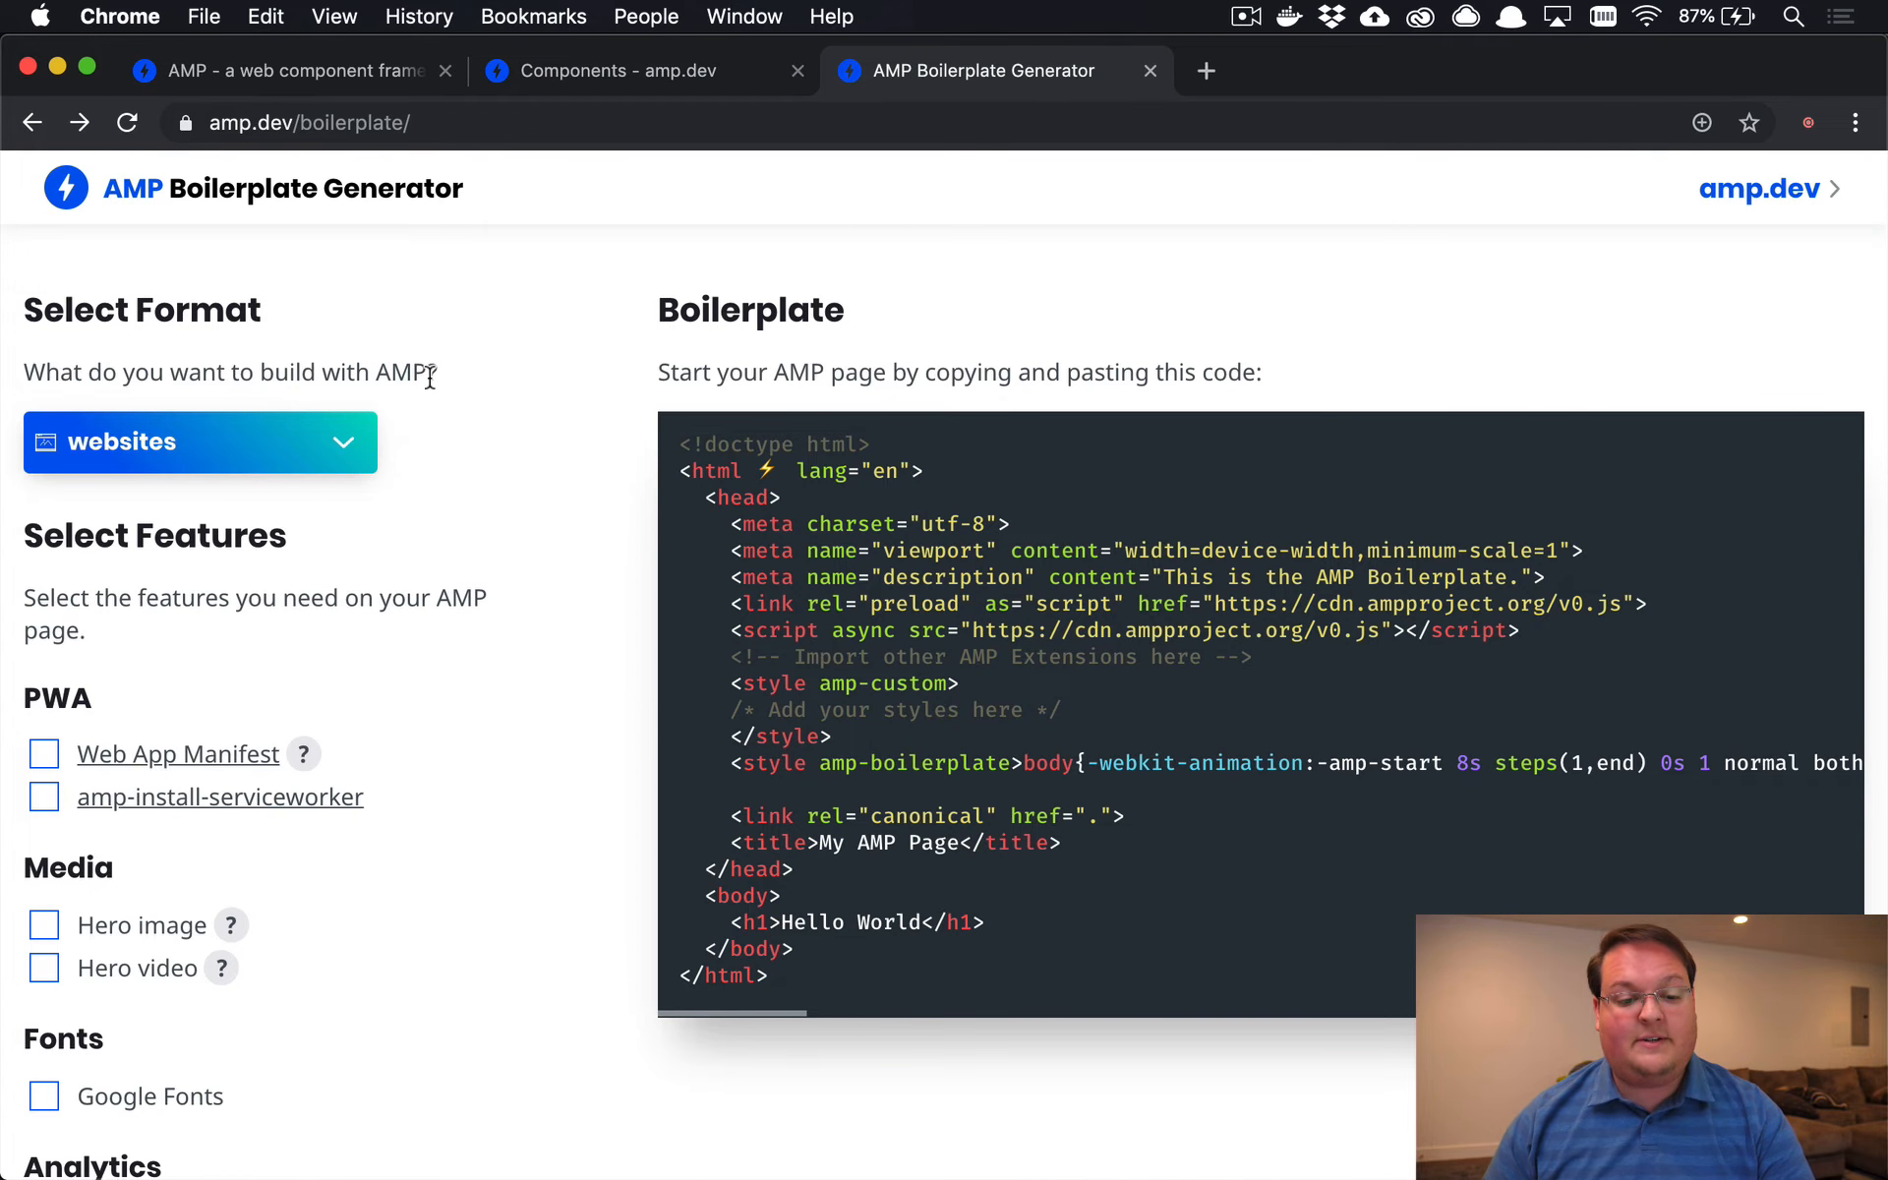
mouse_move(779, 960)
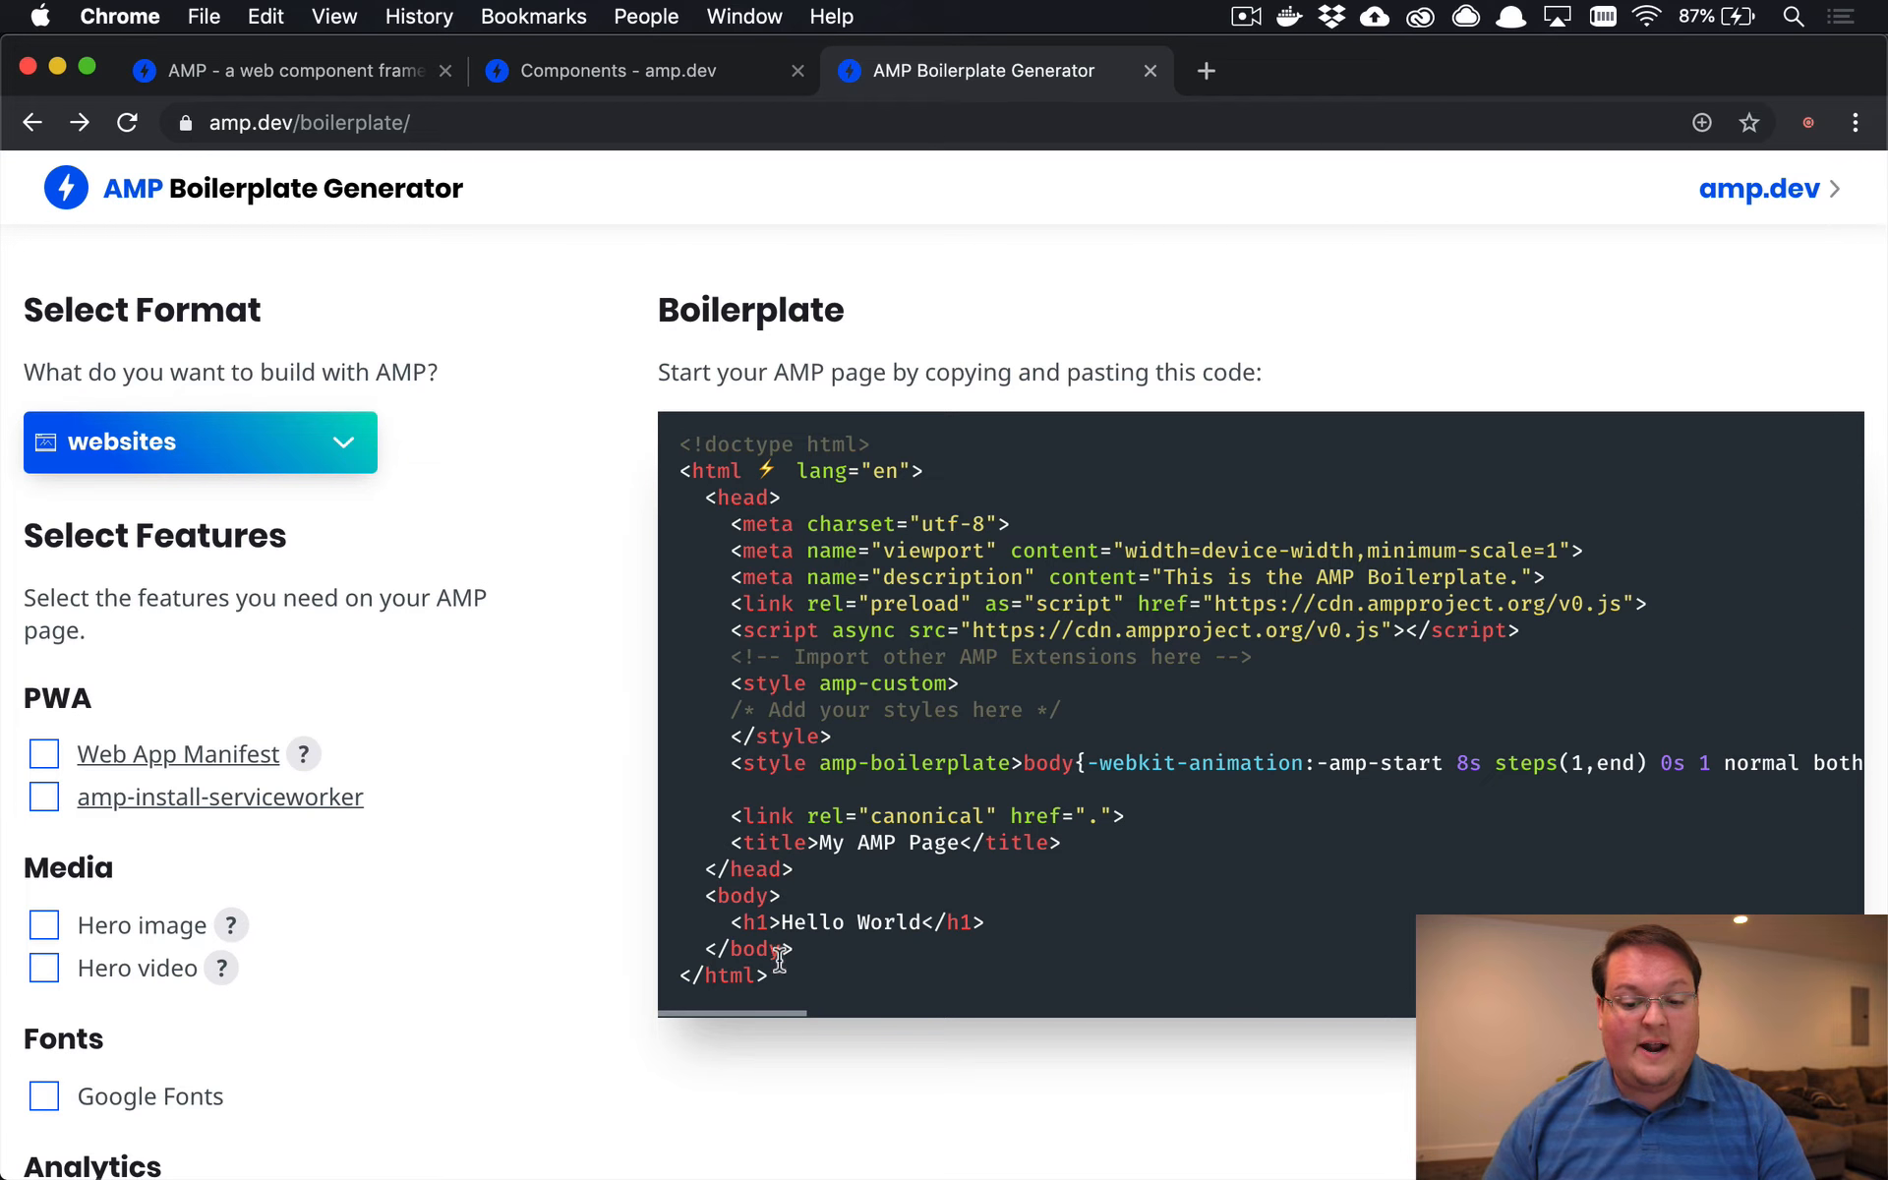
mouse_move(681, 524)
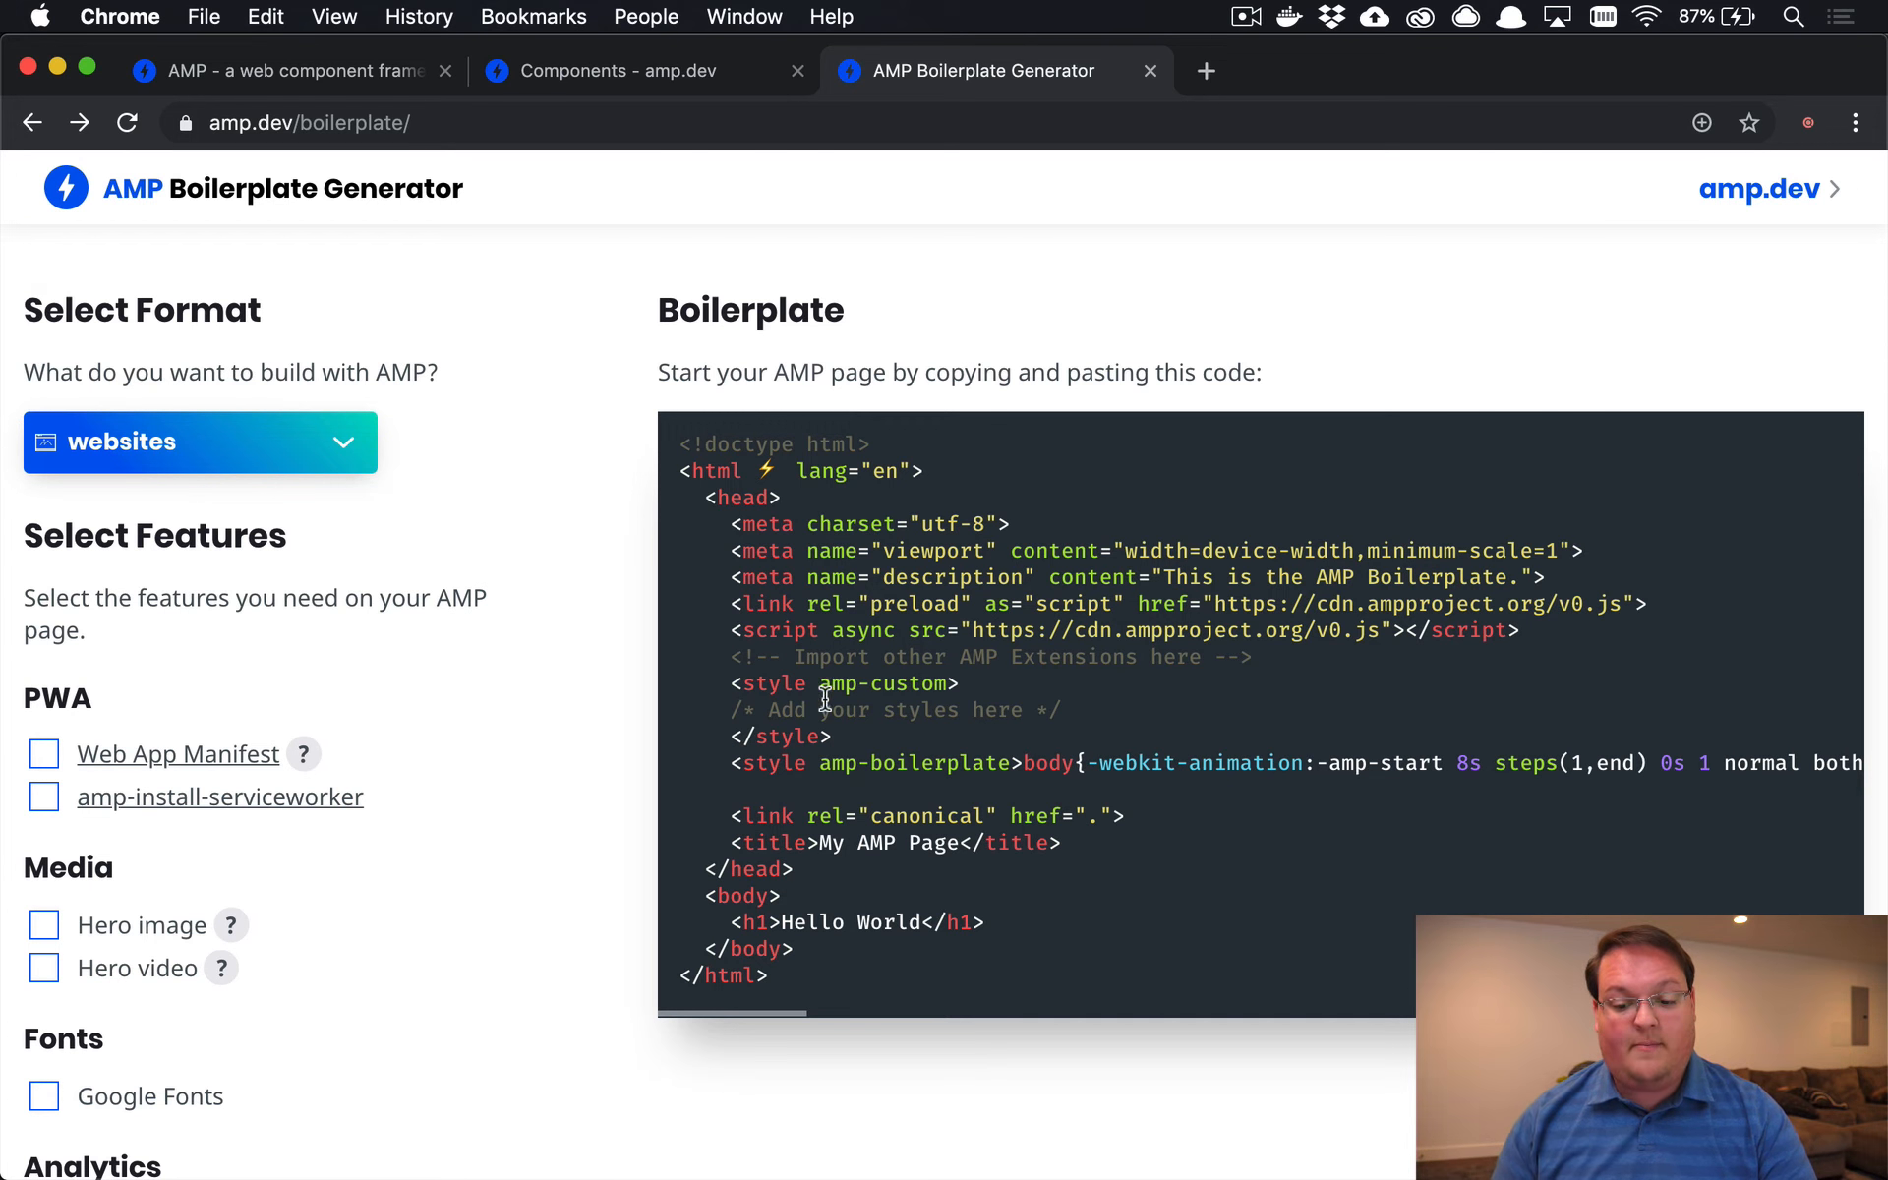
double_click(875, 709)
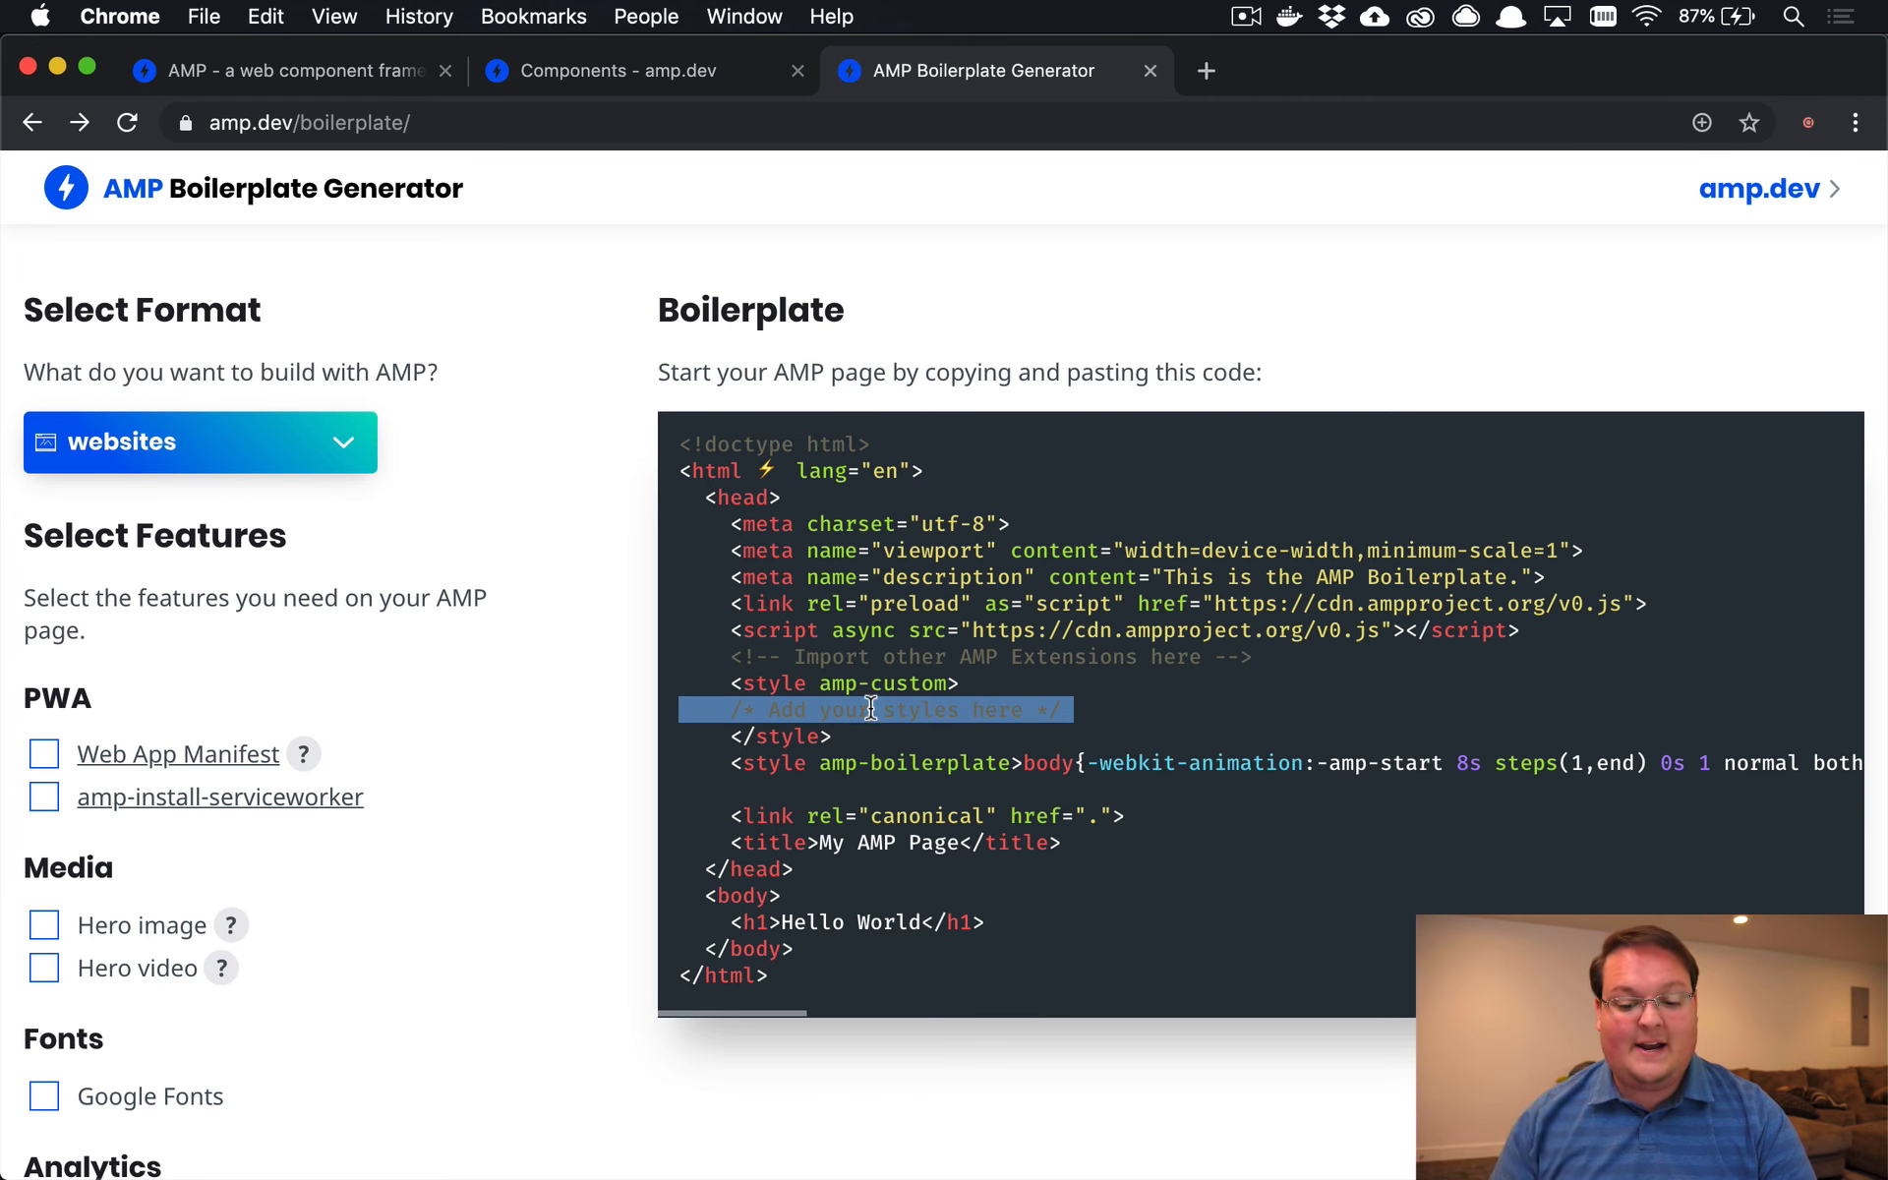
mouse_move(879, 735)
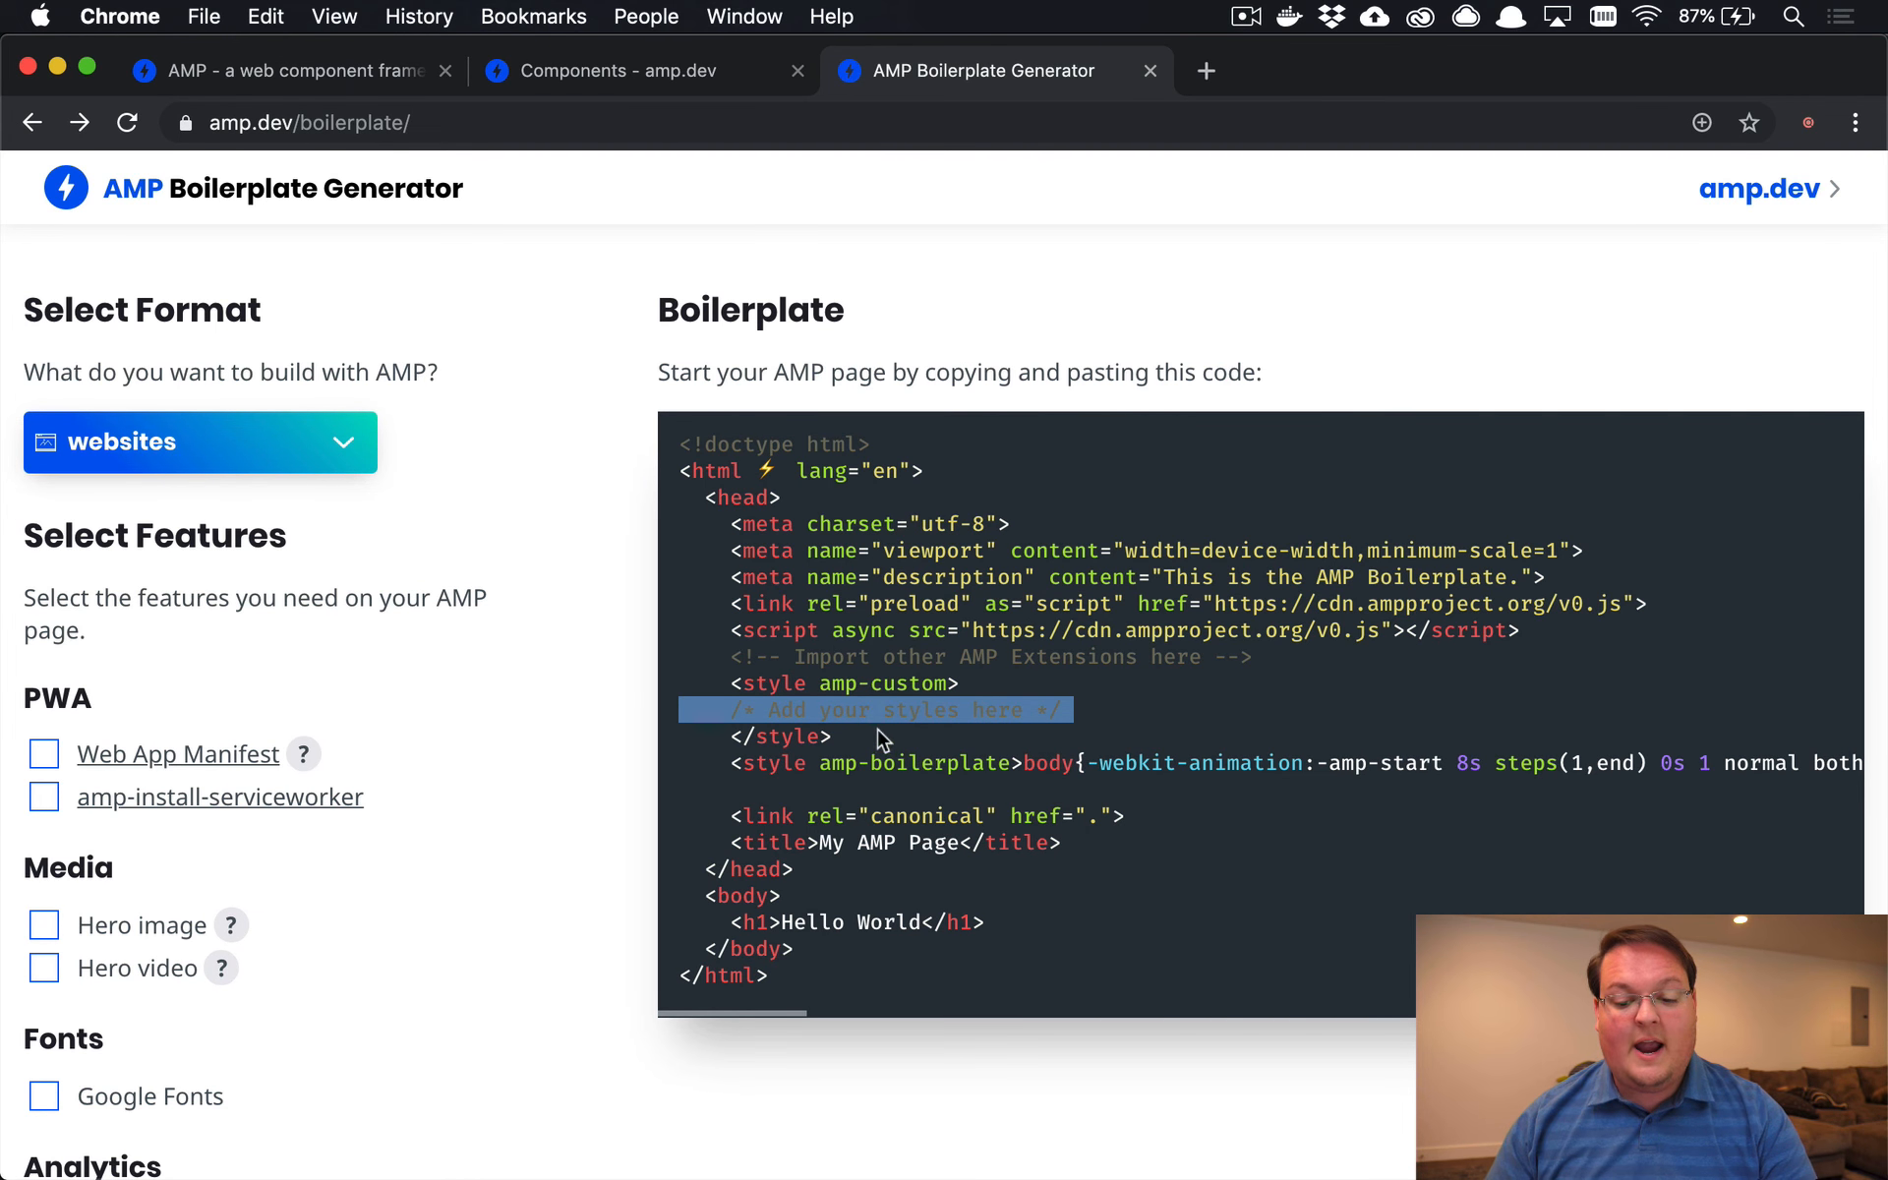